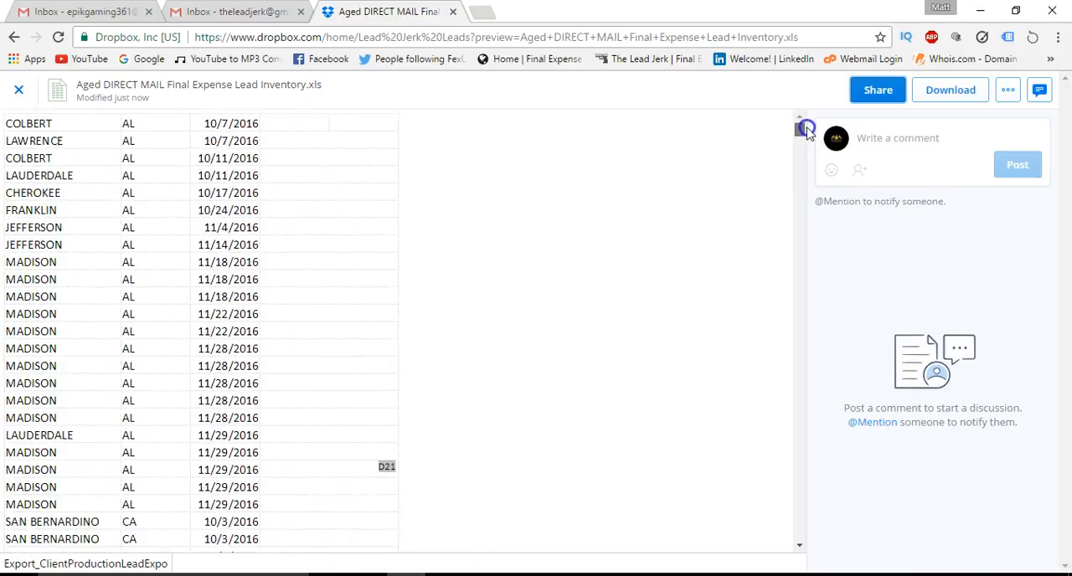
Scroll past the Florida rows to the Georgia Cobb County entries and select a row
{"action": "scroll", "scroll_direction": "down", "scroll_amount": 3}
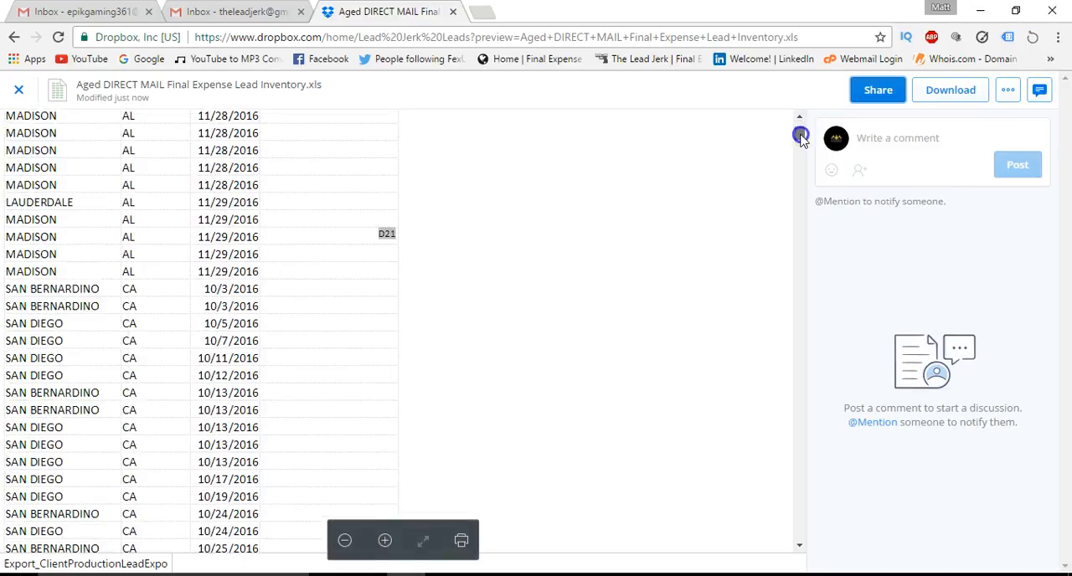
{"action": "scroll", "scroll_direction": "down", "scroll_amount": 3}
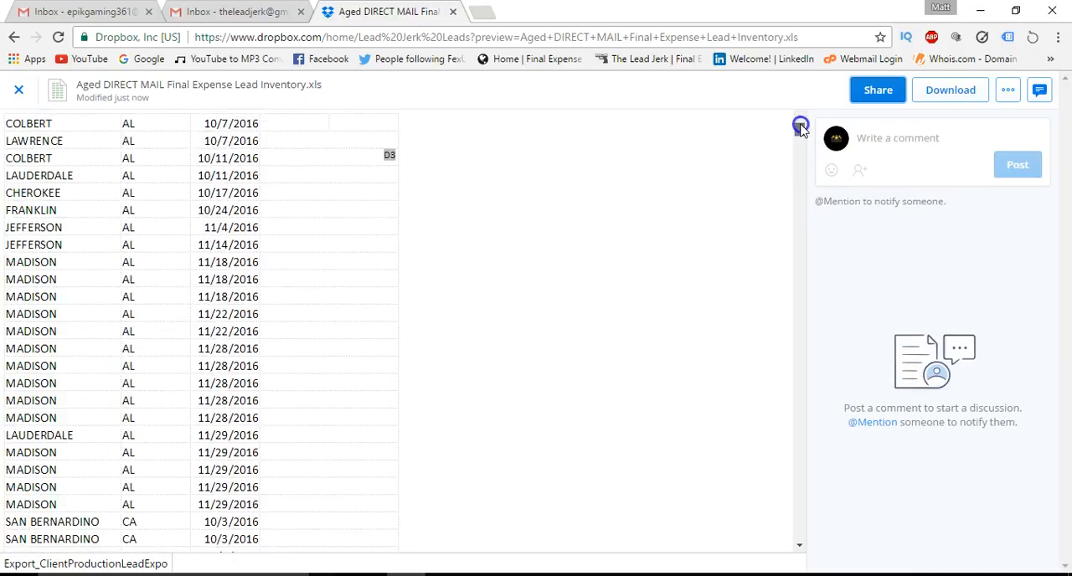
{"action": "scroll", "scroll_direction": "down", "scroll_amount": 3}
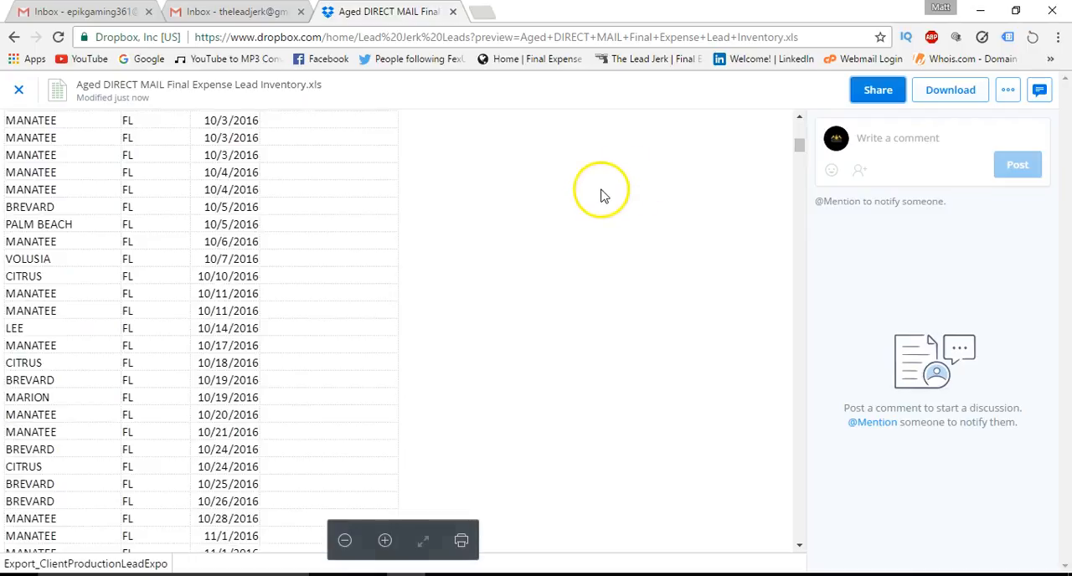
{"action": "scroll", "scroll_direction": "down", "scroll_amount": 3}
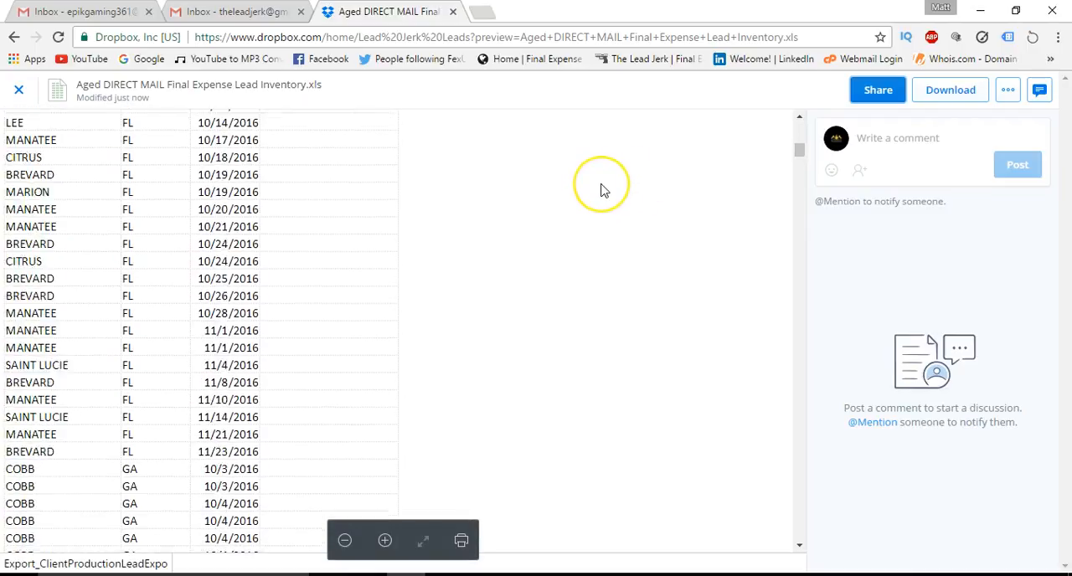
{"action": "scroll", "scroll_direction": "down", "scroll_amount": 3}
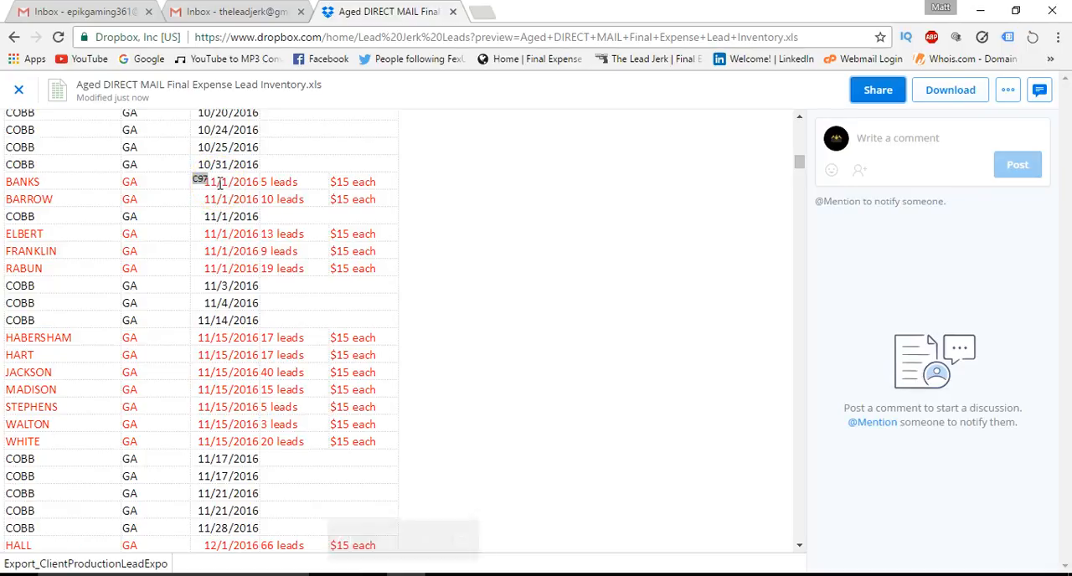
{"action": "left_click", "coordinate": [268, 181]}
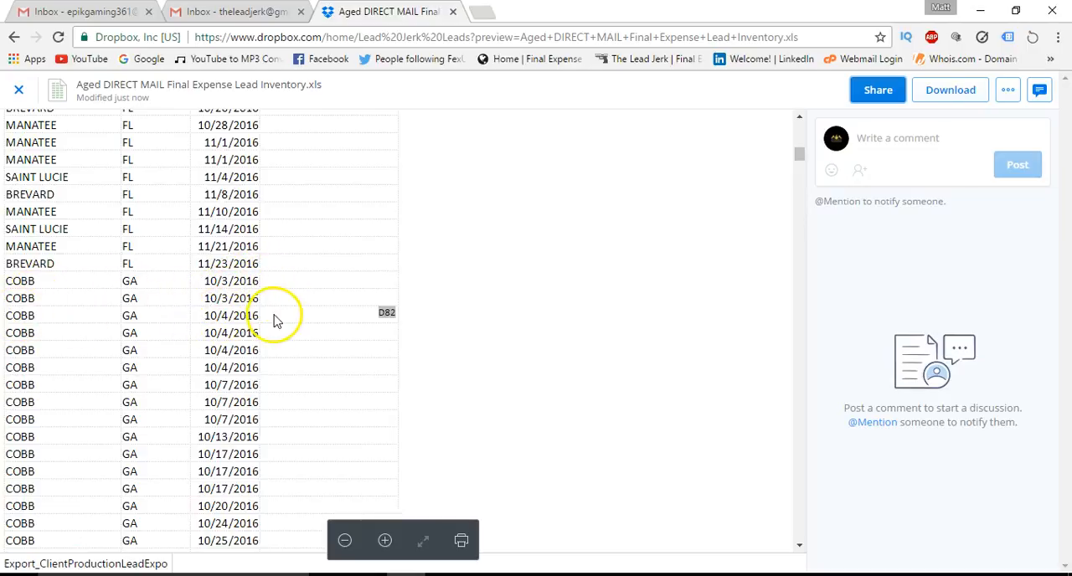
Inspect the red Georgia $15 discount rows, select a date cell, then return to California rows
{"action": "scroll", "scroll_direction": "down", "scroll_amount": 3}
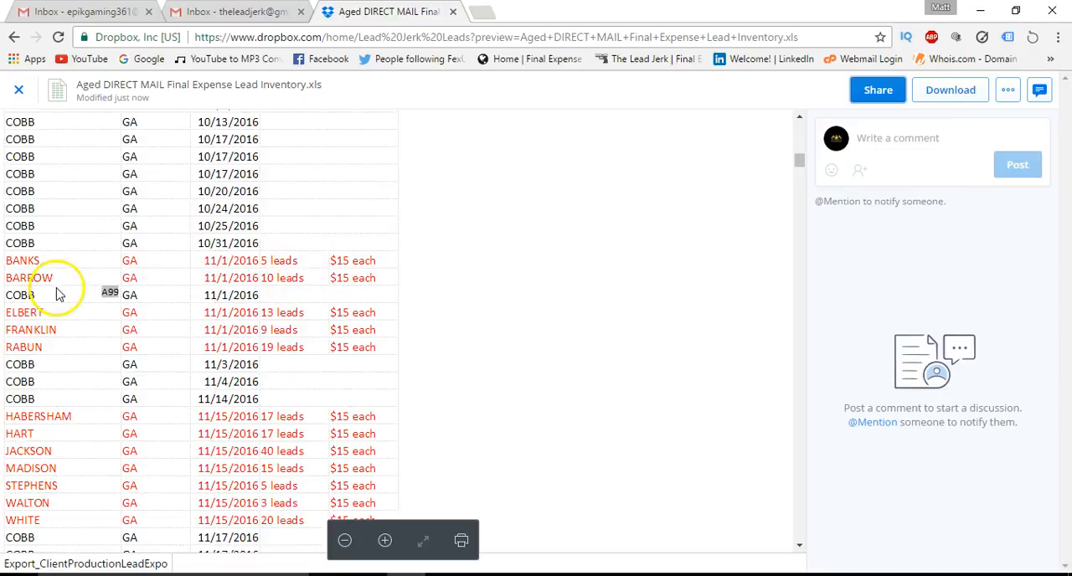
{"action": "mouse_move", "coordinate": [238, 277]}
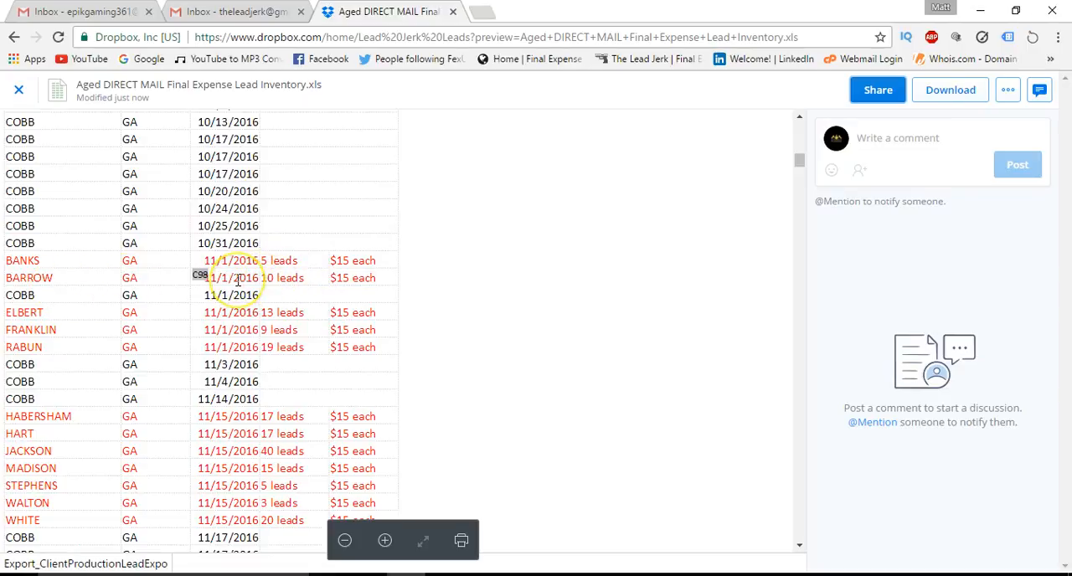
{"action": "left_click", "coordinate": [351, 277]}
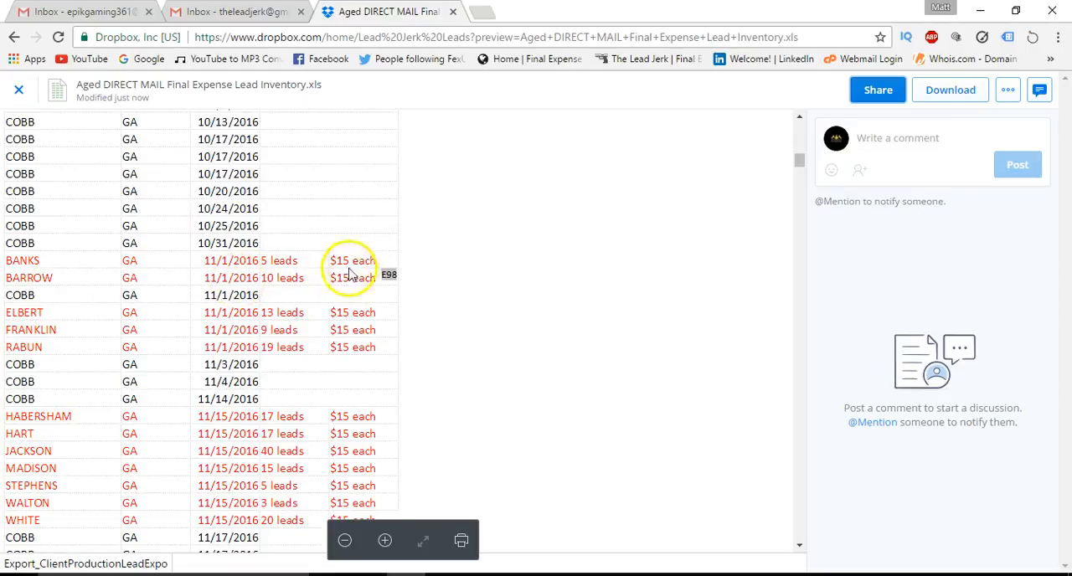
{"action": "scroll", "scroll_direction": "down", "scroll_amount": 3}
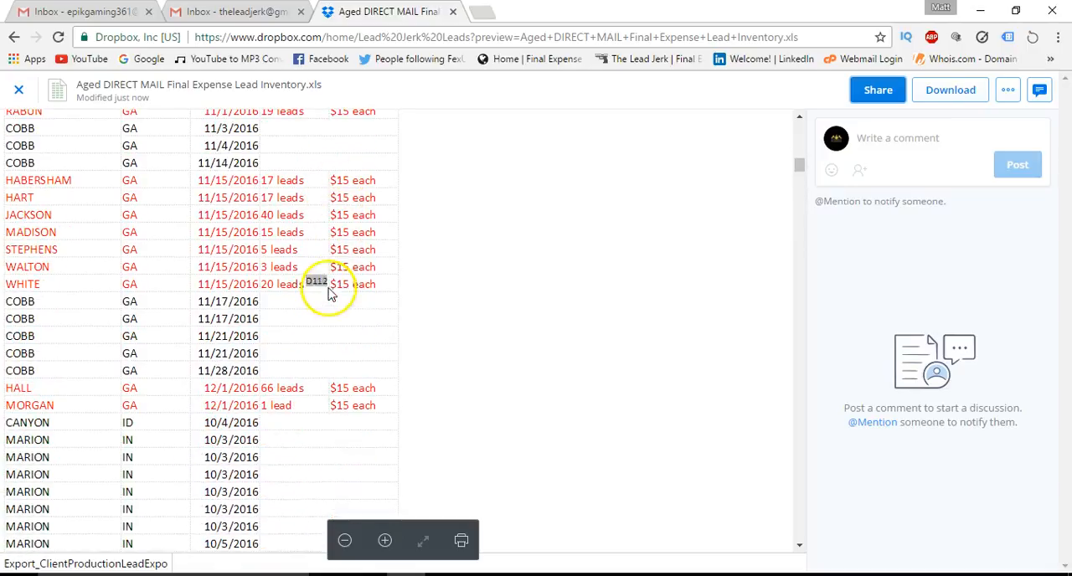
{"action": "scroll", "scroll_direction": "down", "scroll_amount": 3}
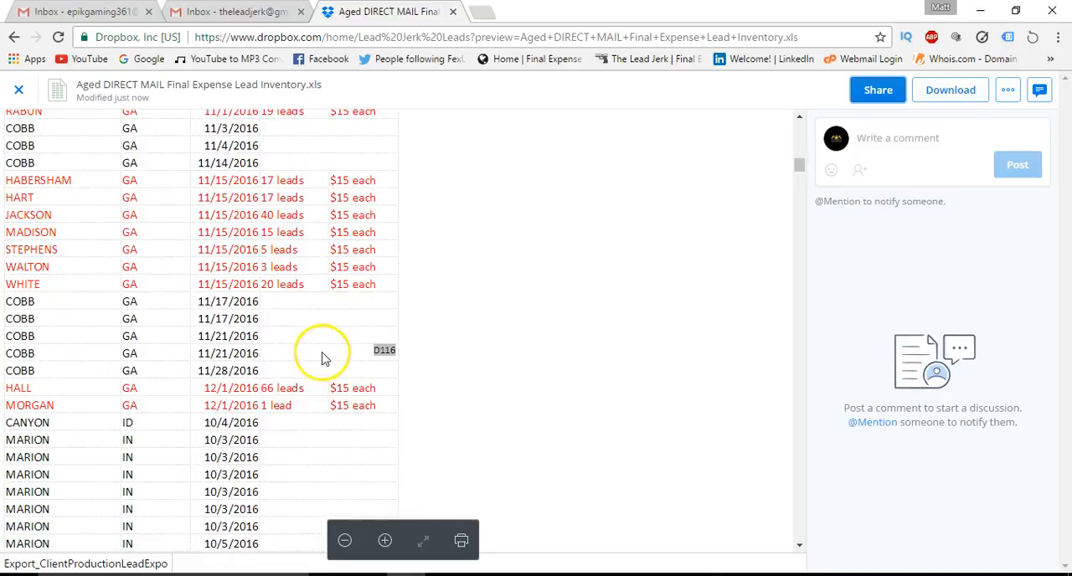
{"action": "scroll", "scroll_direction": "down", "scroll_amount": 3}
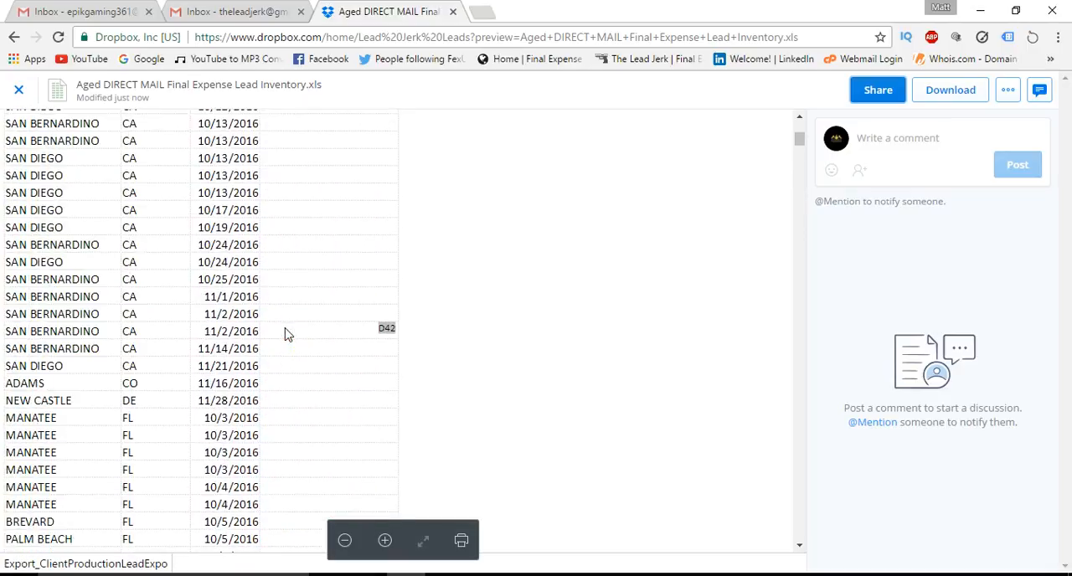
Scroll through the FL, GA, IN and KY lead rows, ending back at Alabama
{"action": "scroll", "scroll_direction": "down", "scroll_amount": 3}
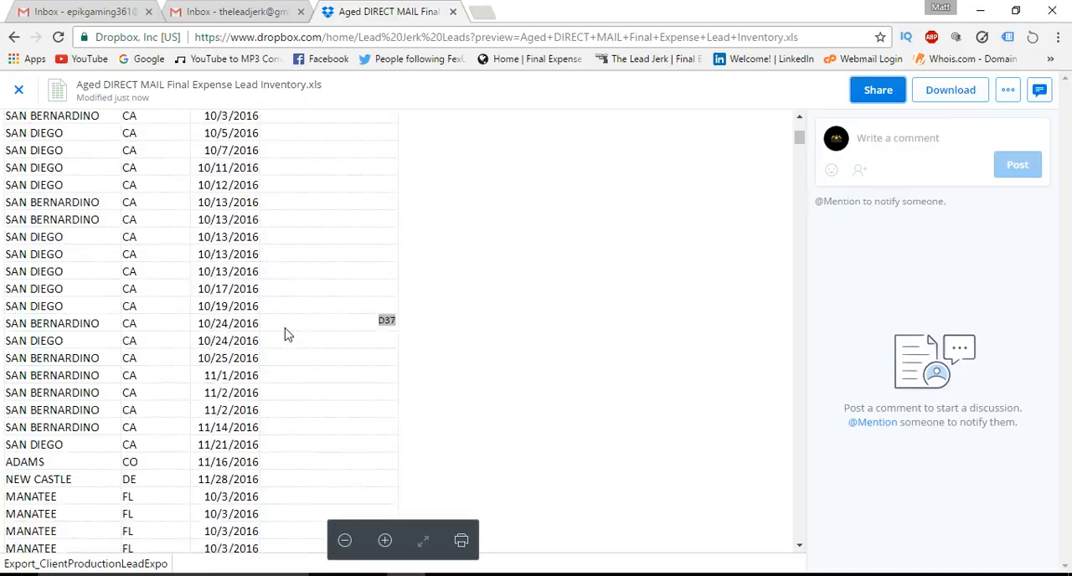
{"action": "scroll", "scroll_direction": "down", "scroll_amount": 3}
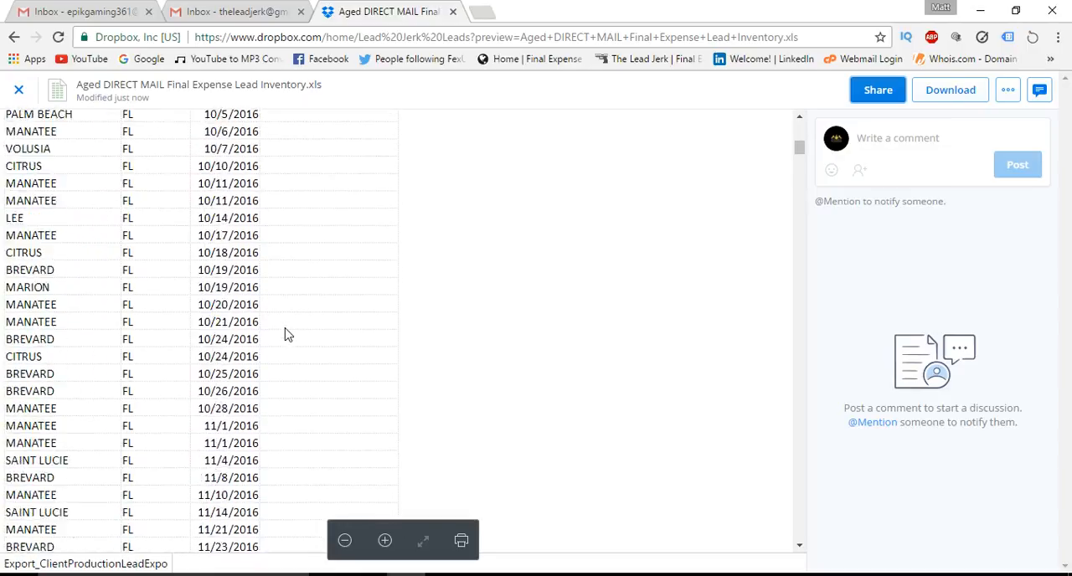
{"action": "scroll", "scroll_direction": "down", "scroll_amount": 3}
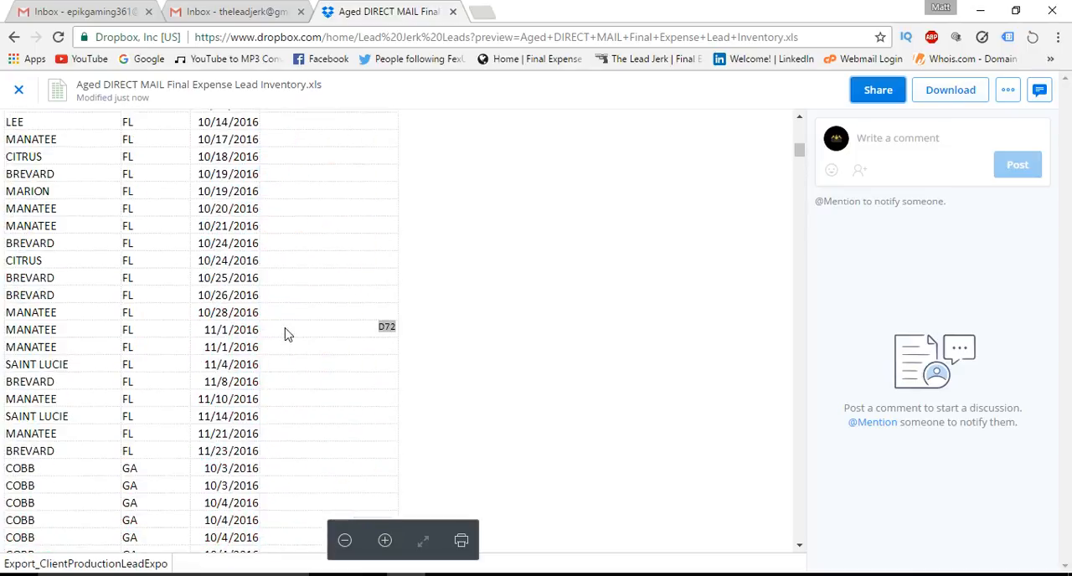
{"action": "scroll", "scroll_direction": "down", "scroll_amount": 3}
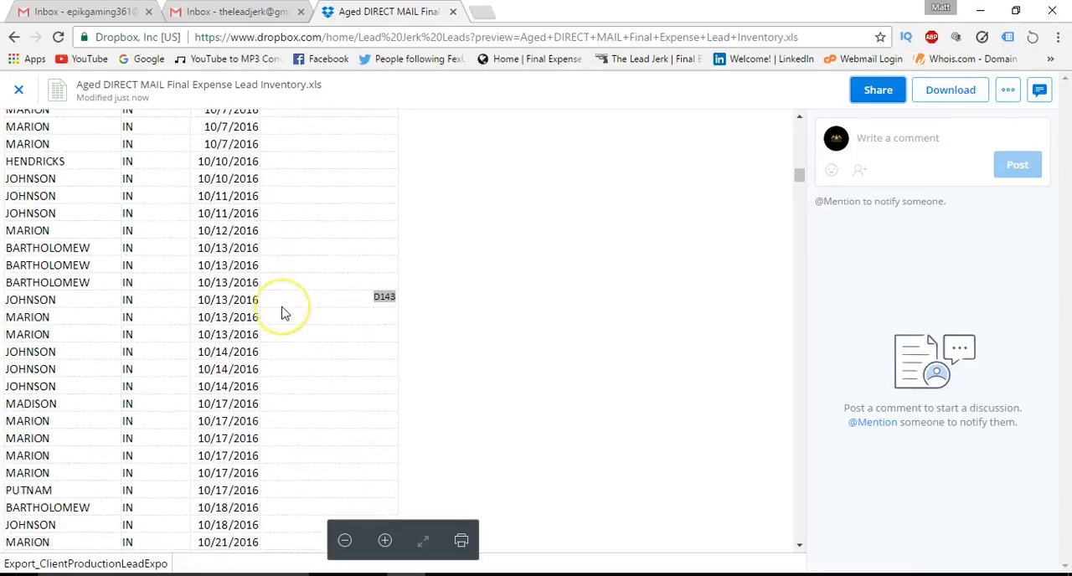
{"action": "scroll", "scroll_direction": "down", "scroll_amount": 3}
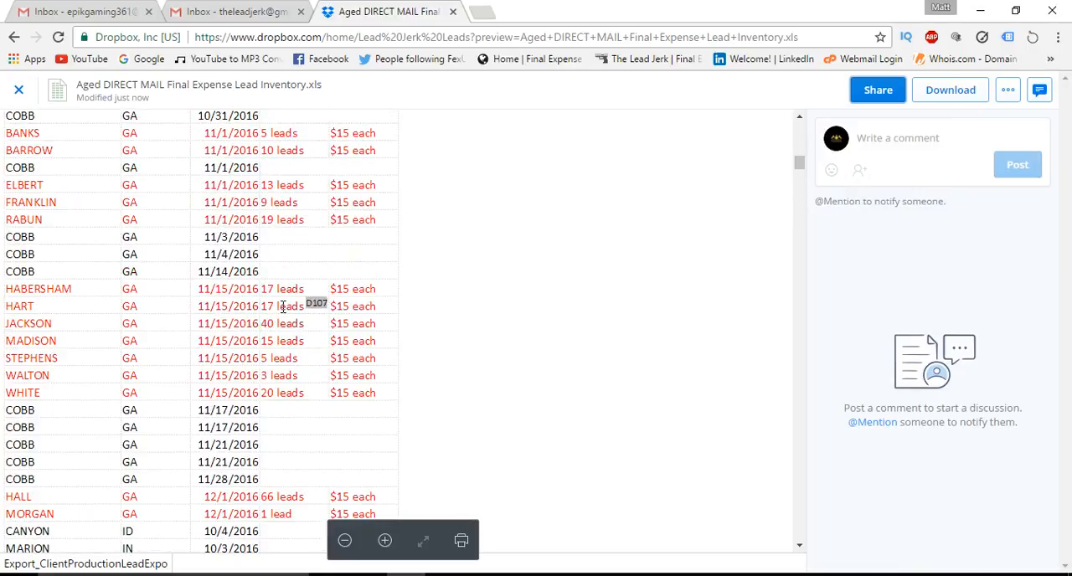
{"action": "scroll", "scroll_direction": "down", "scroll_amount": 3}
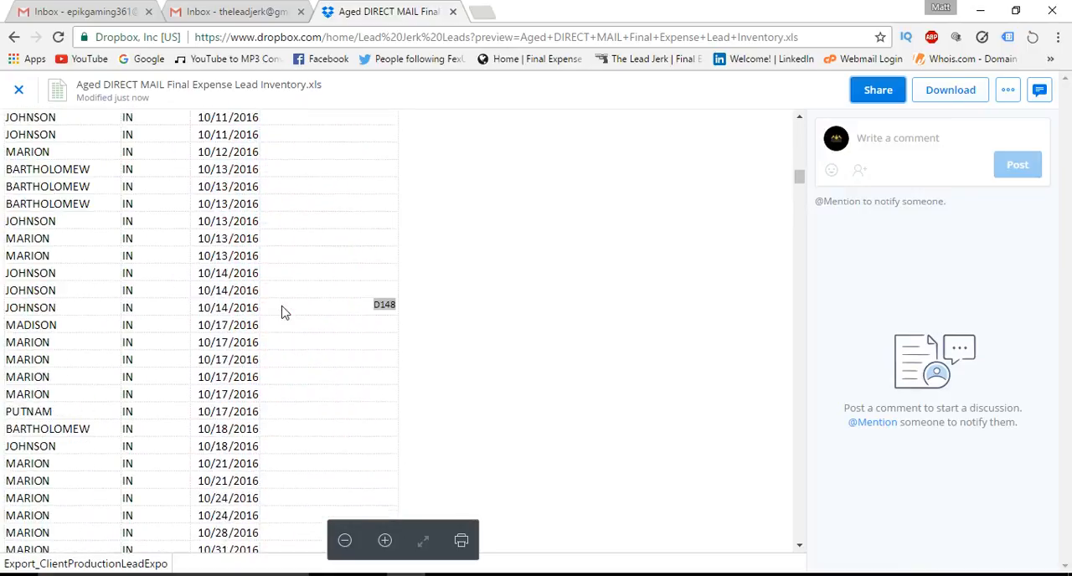
{"action": "scroll", "scroll_direction": "down", "scroll_amount": 3}
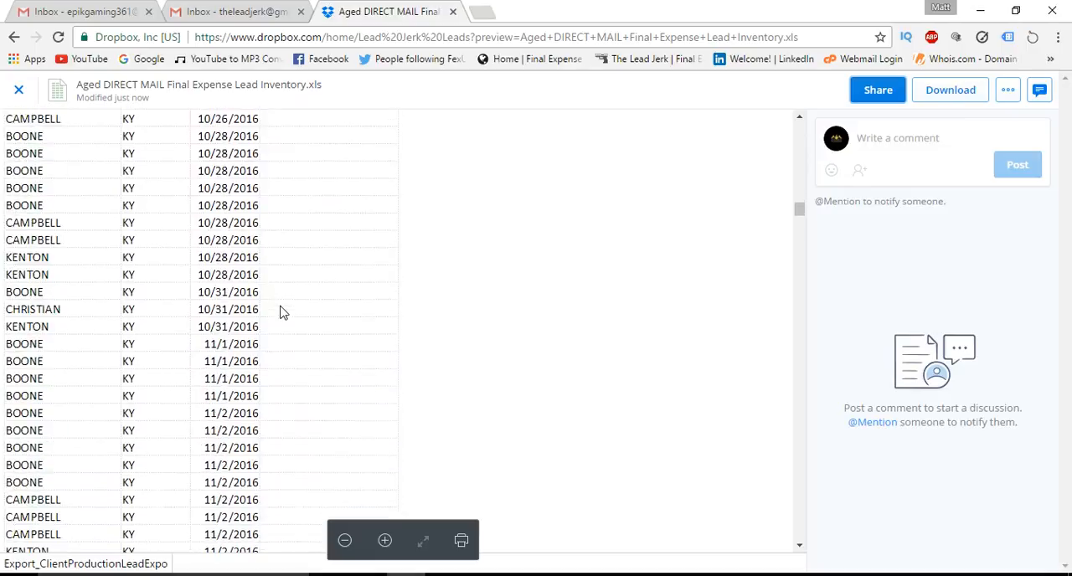
{"action": "scroll", "scroll_direction": "down", "scroll_amount": 3}
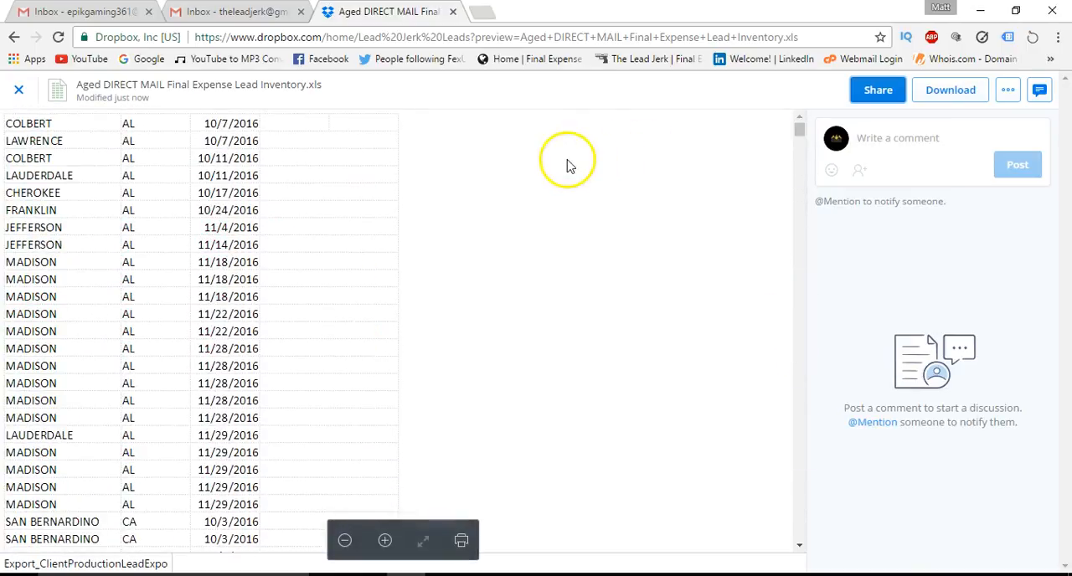
{"action": "mouse_move", "coordinate": [592, 142]}
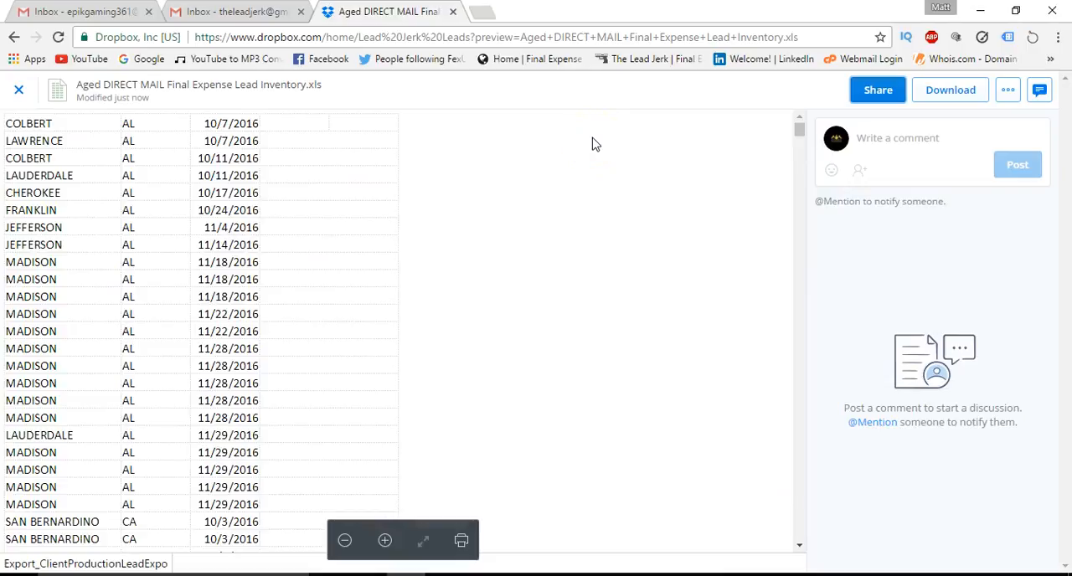